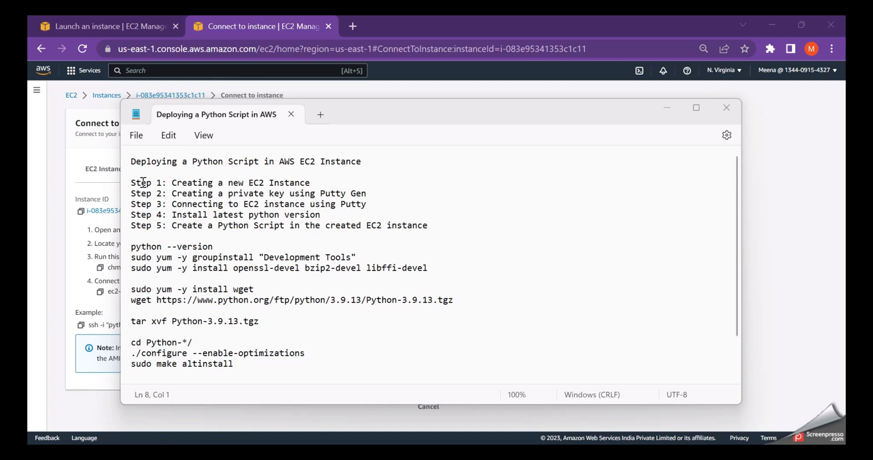
Step: Highlight the first deployment step in the notes and go to the putty.org Download PuTTY result
drag(130, 182, 266, 183)
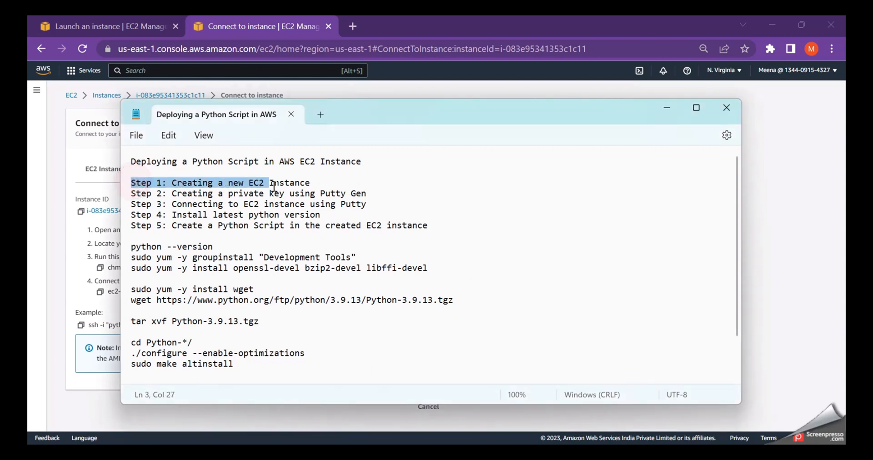
drag(266, 182, 310, 182)
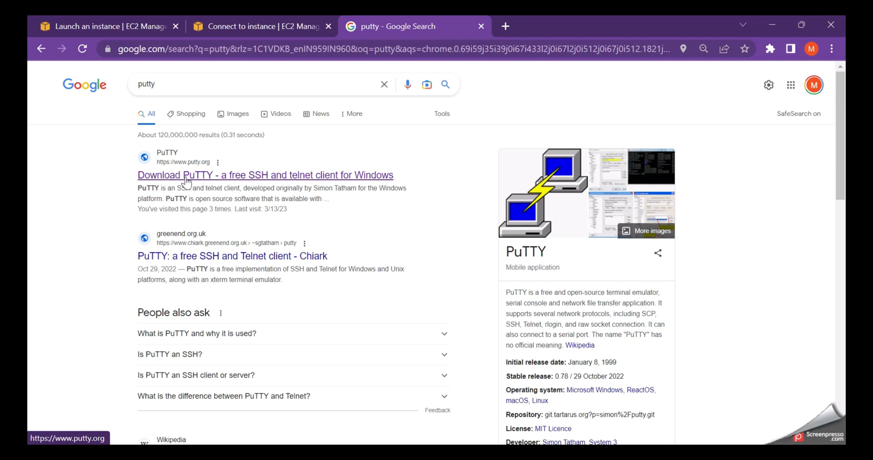
click(264, 175)
text(putty)
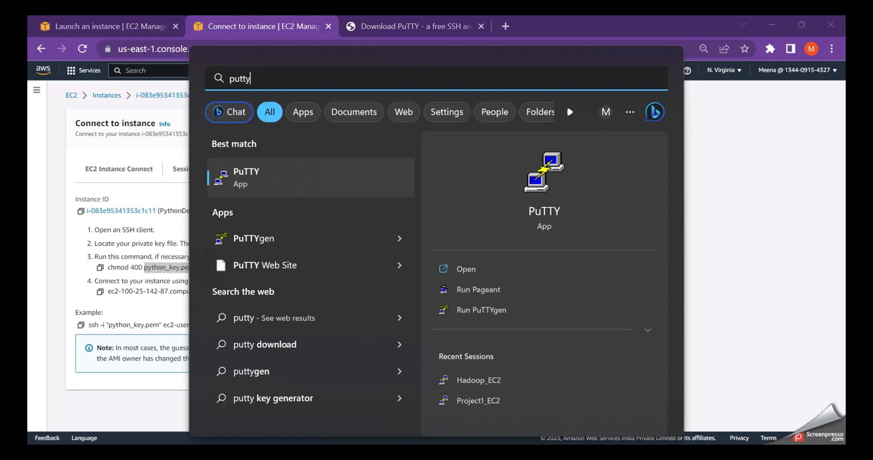
mouse_move(314, 371)
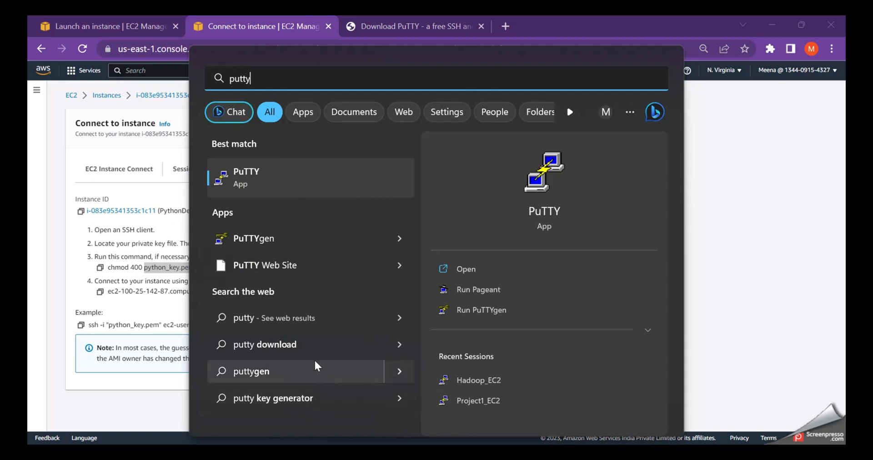
mouse_move(279, 143)
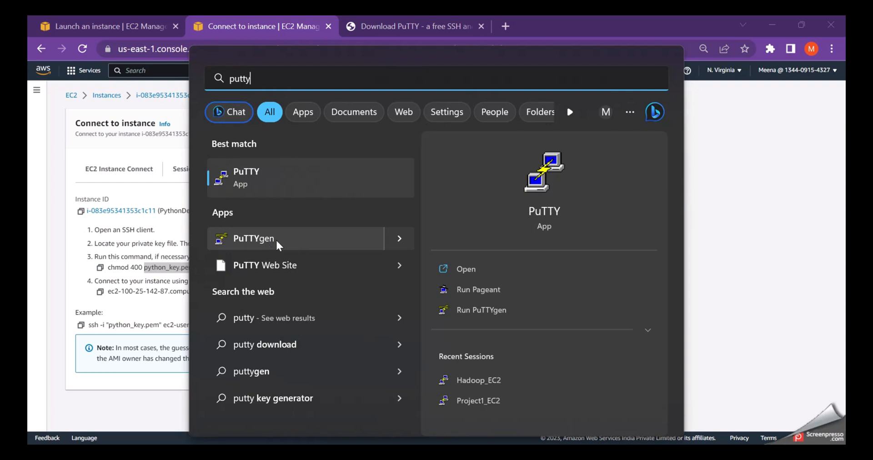
Step: Launch PuTTYgen and load python_key.pem via All Files, dismissing the imported-key notice
click(253, 238)
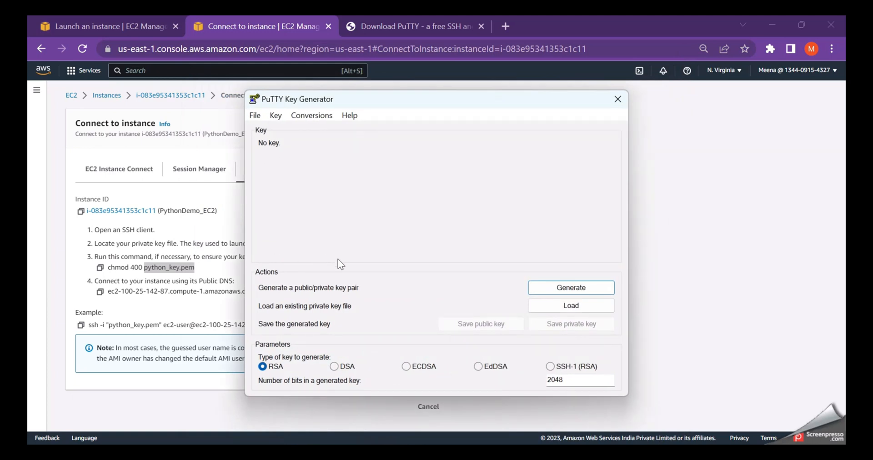
mouse_move(580, 337)
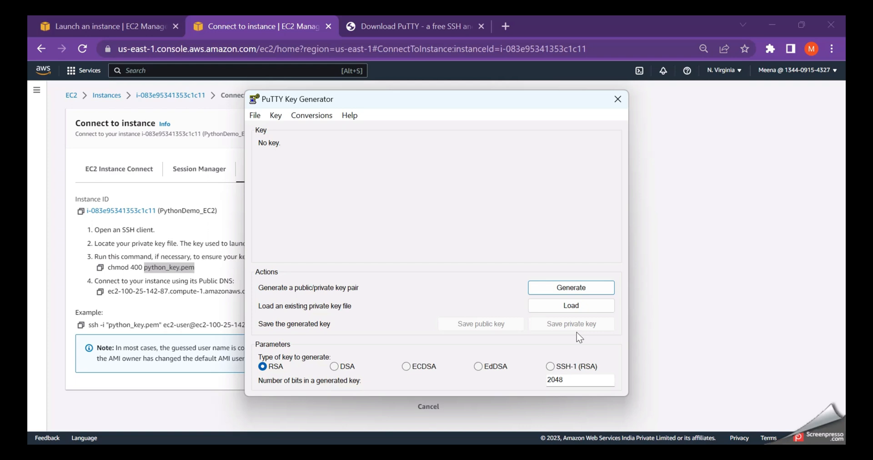
mouse_move(570, 306)
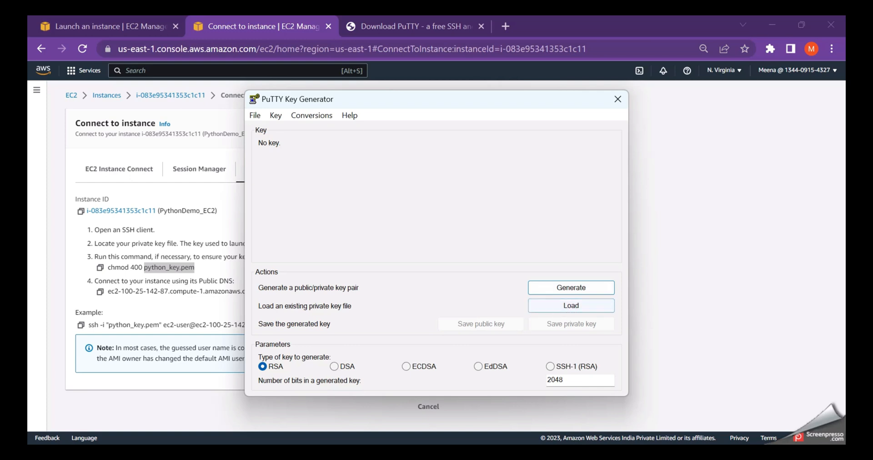
click(570, 305)
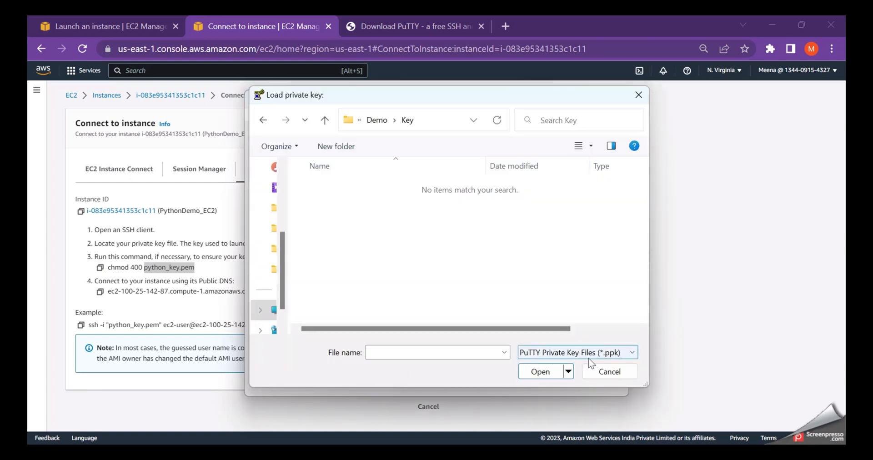
click(631, 351)
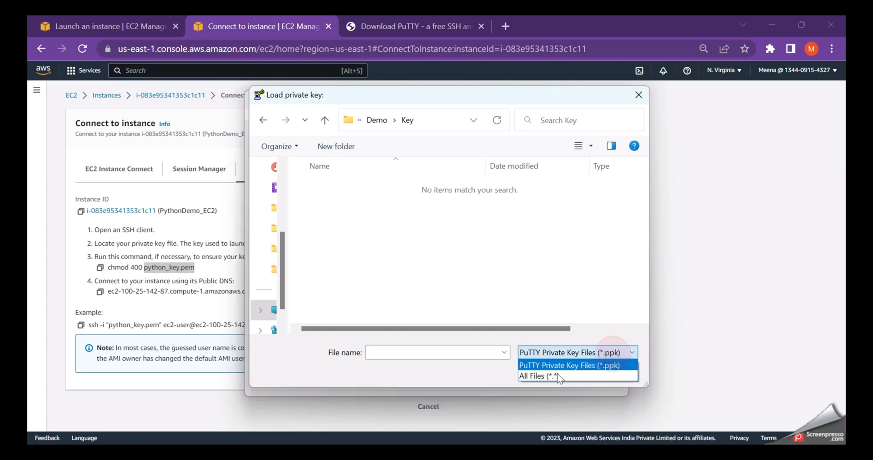
click(544, 375)
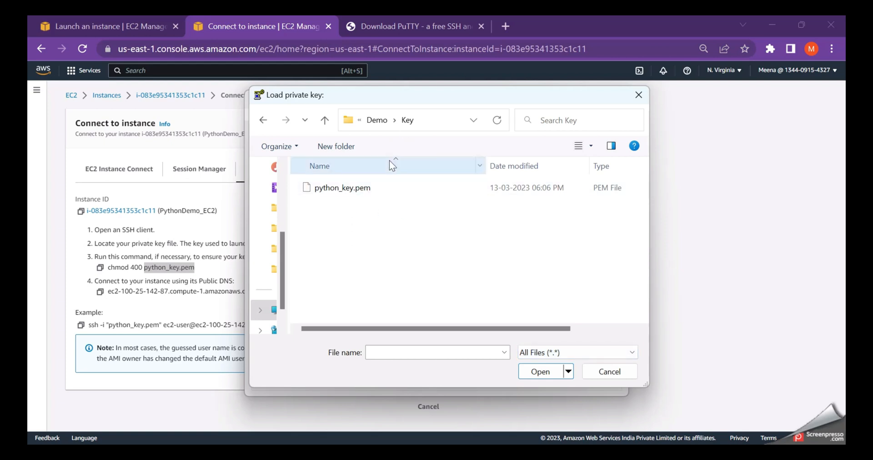
click(342, 188)
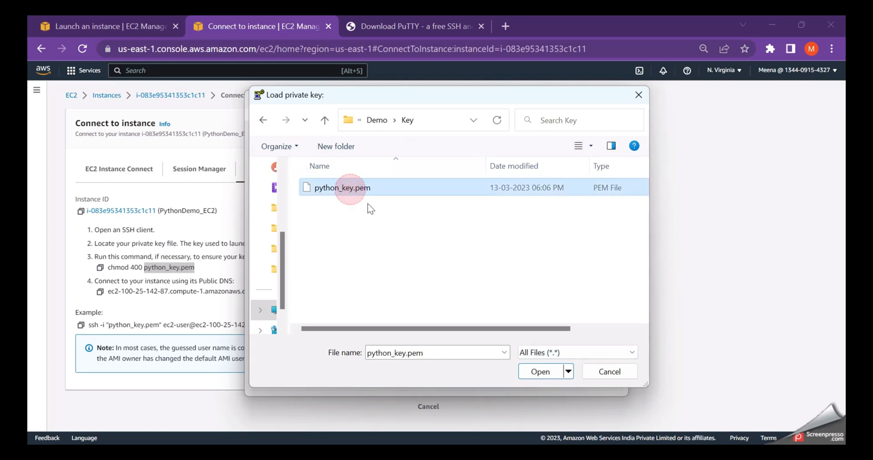
click(540, 372)
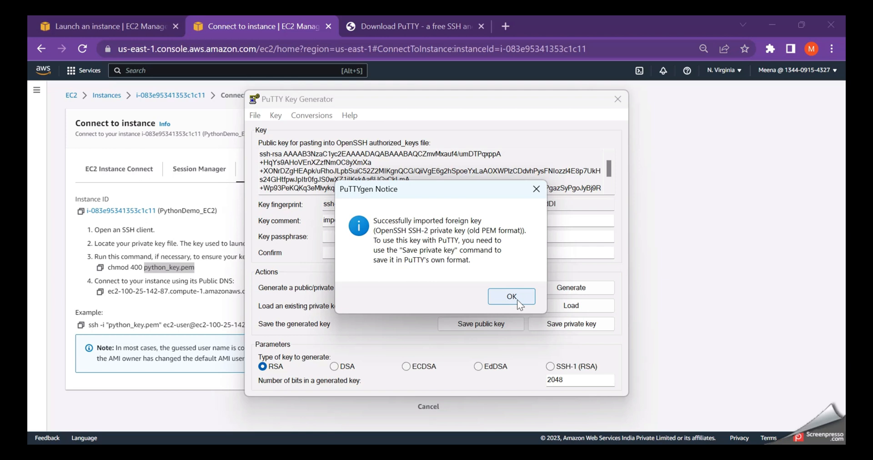
click(510, 295)
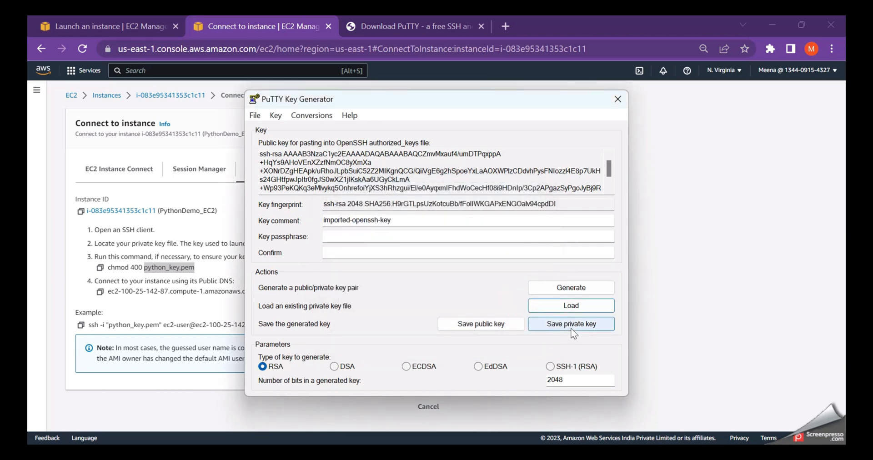
Step: Save the imported key without a passphrase as the PuTTY private key python_pk.ppk
click(570, 323)
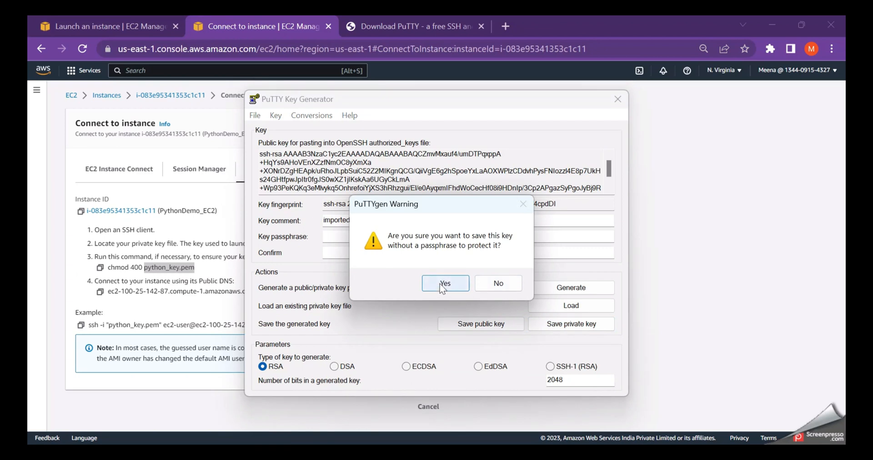
click(445, 282)
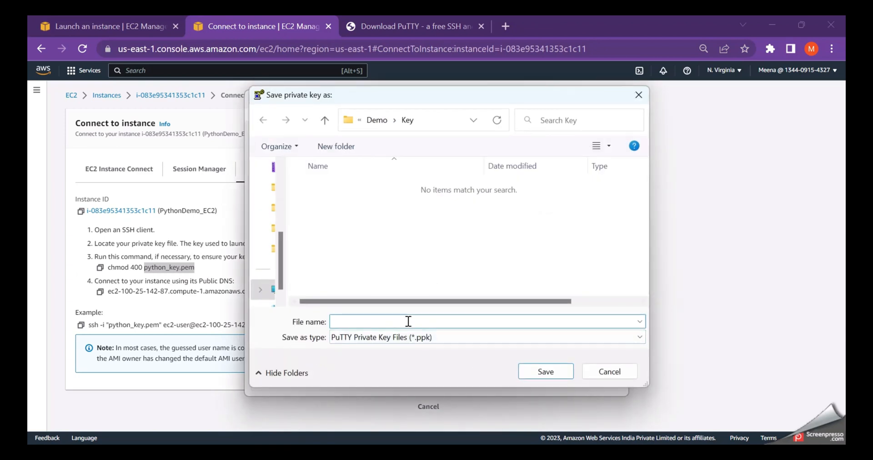
text(p)
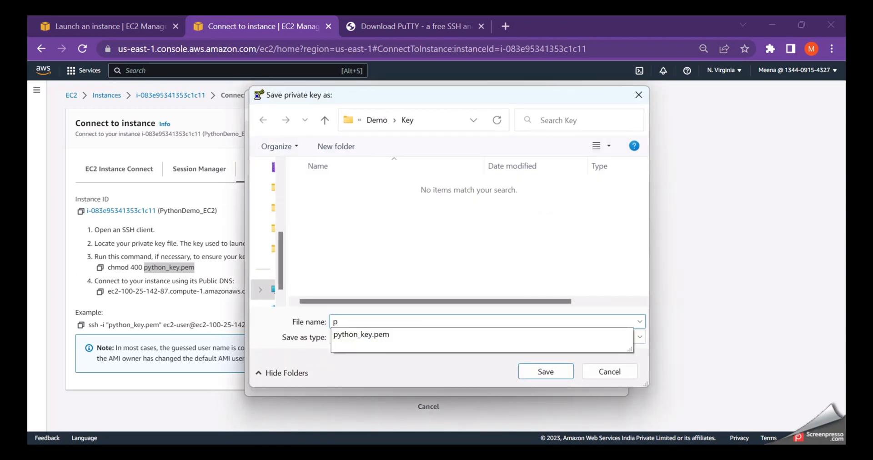
text(ython_pk)
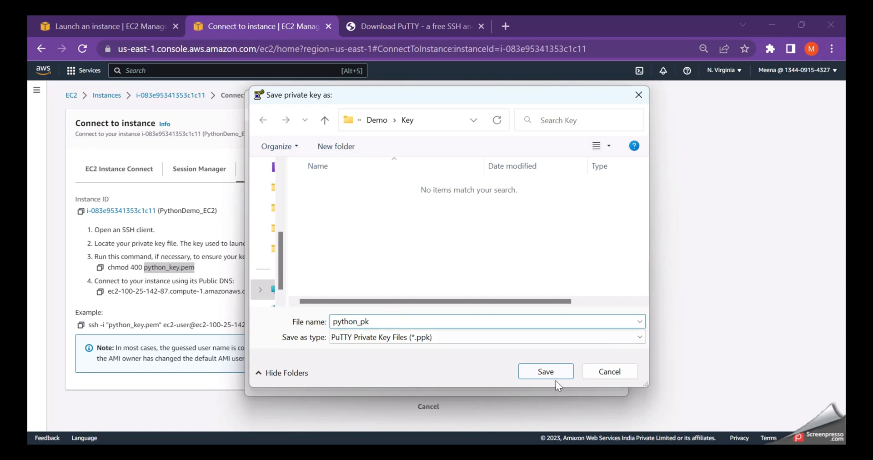
click(545, 371)
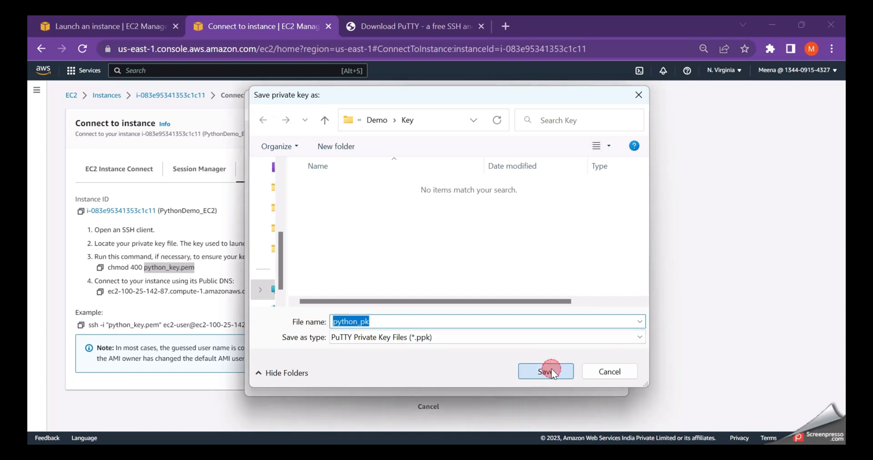
click(545, 372)
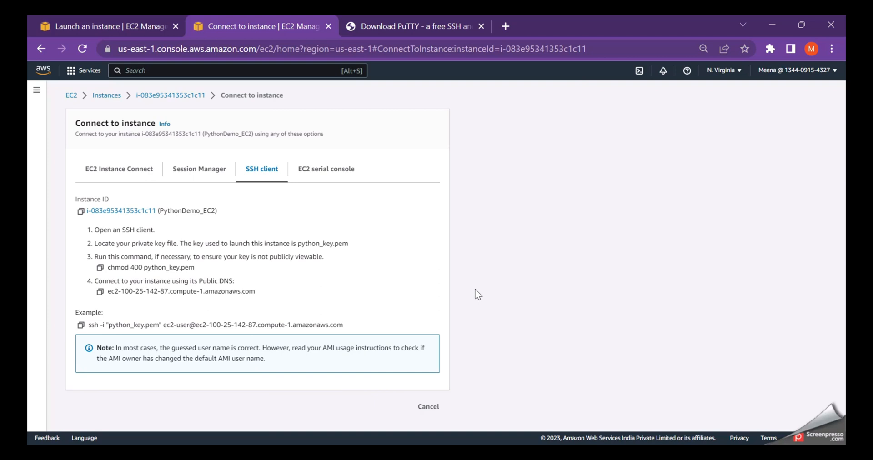
mouse_move(189, 287)
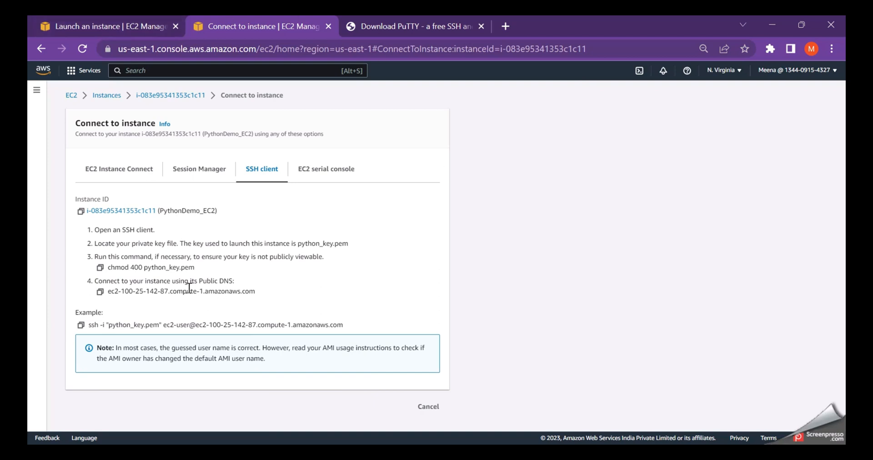
Step: Copy the instance's public DNS and set the auto-login username to ec2-user
click(99, 291)
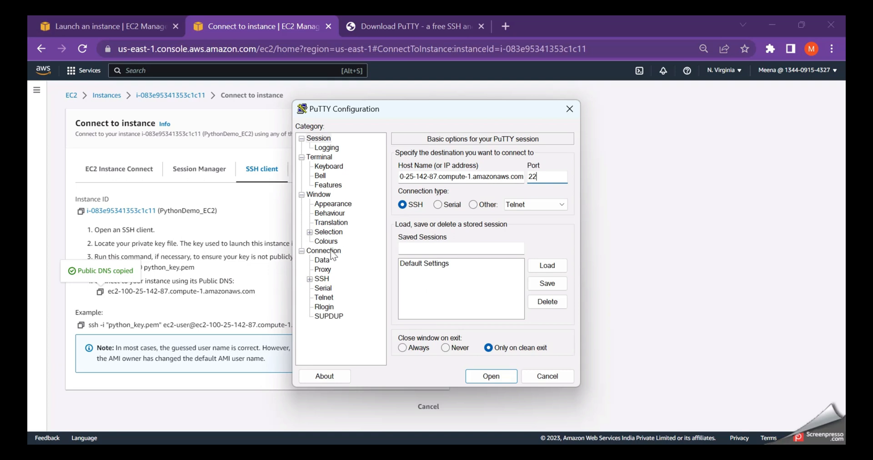
click(322, 260)
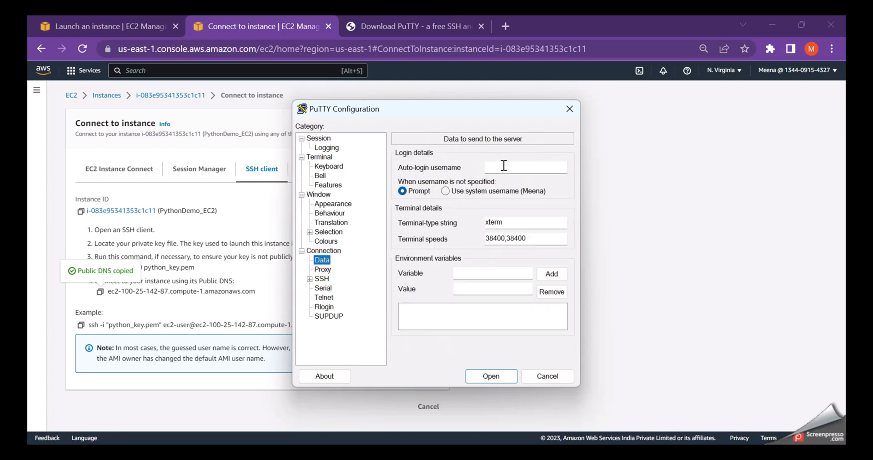
click(524, 167)
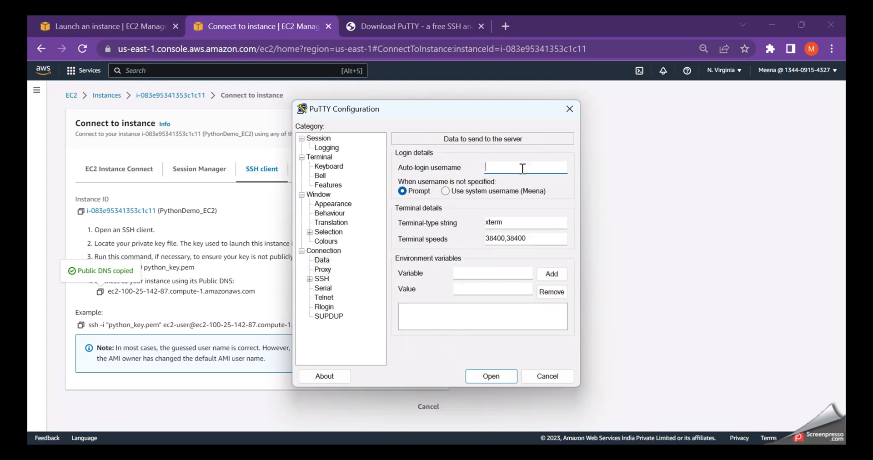
text(ec2-user)
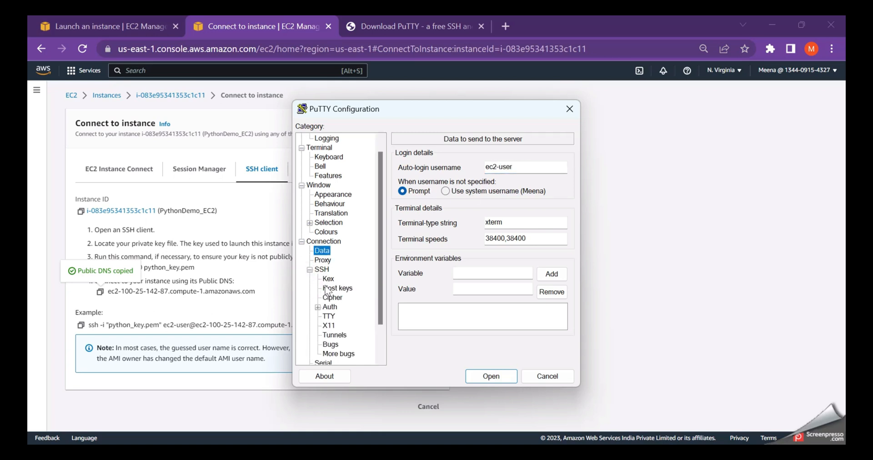
Step: Set Key\python_pk.ppk as the private key under SSH Auth Credentials
click(329, 278)
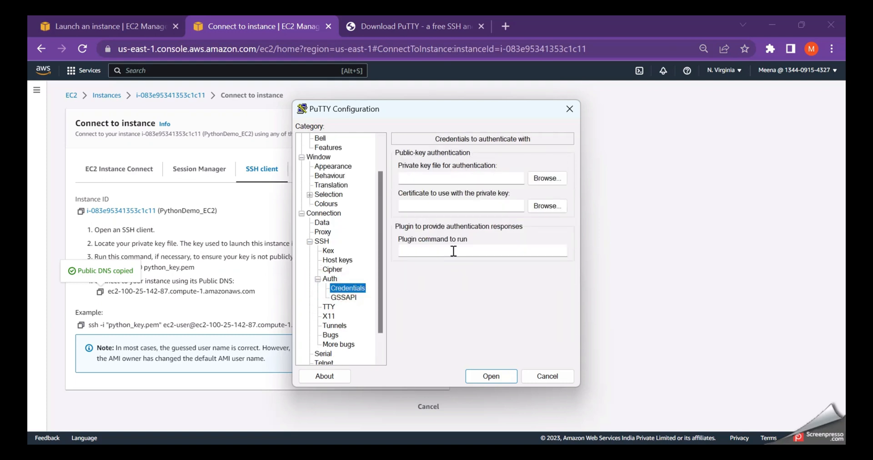
click(545, 178)
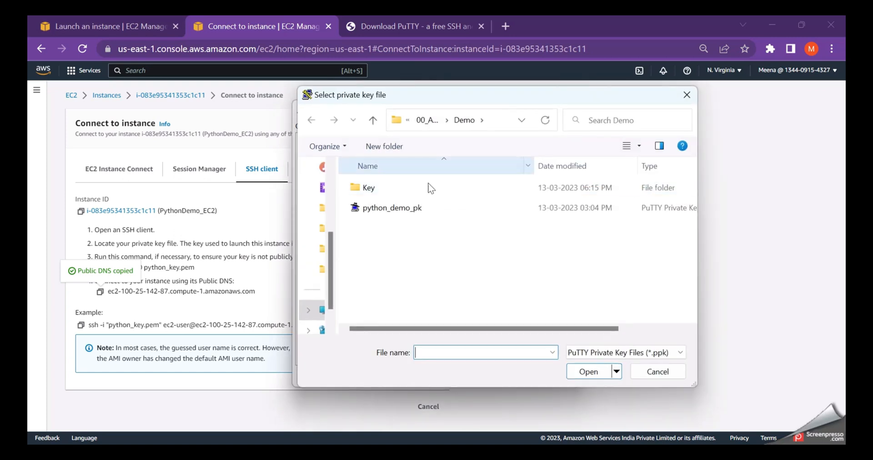
double_click(368, 187)
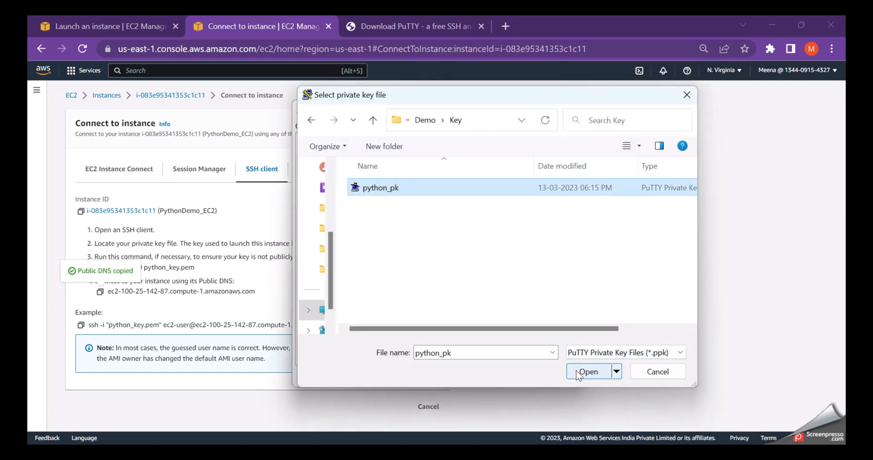
click(589, 371)
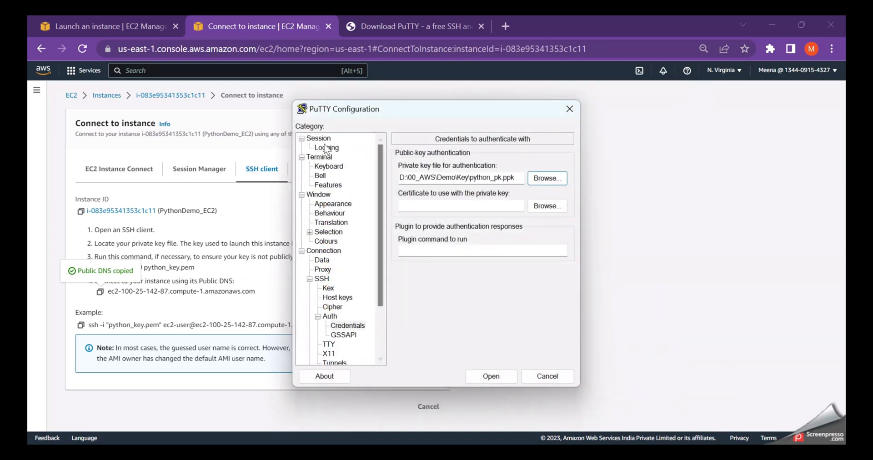
Step: Save the configured connection as a session named Python_EC2
click(318, 137)
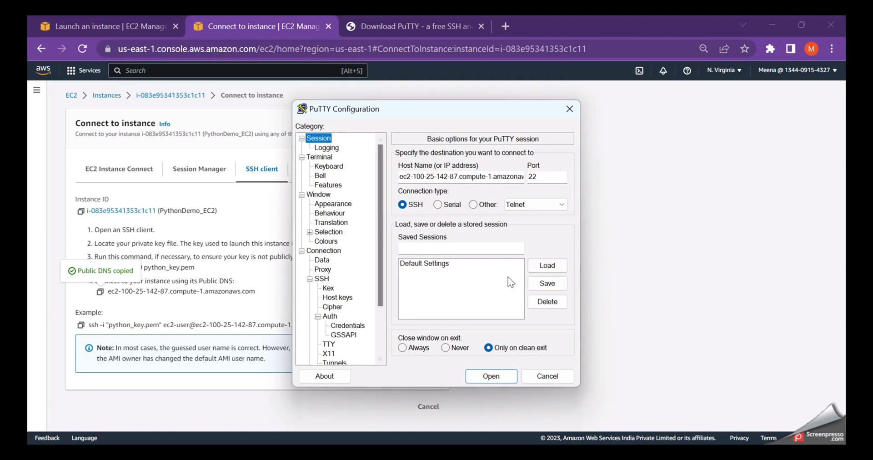
click(460, 247)
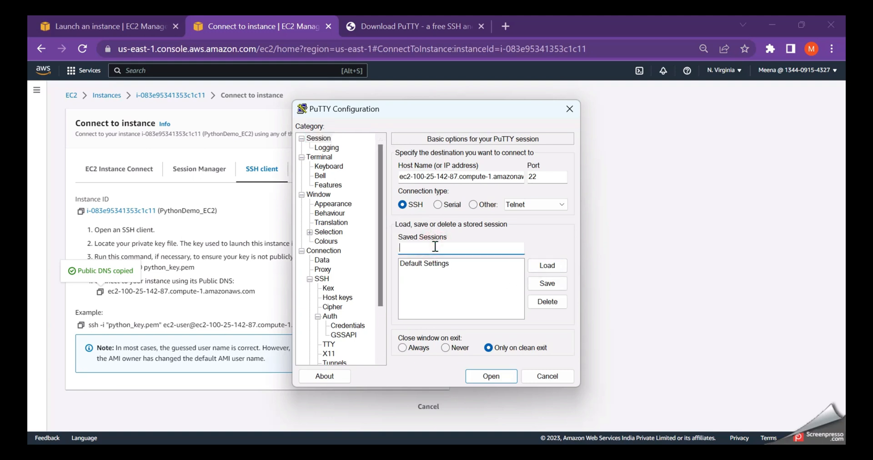
text(Python)
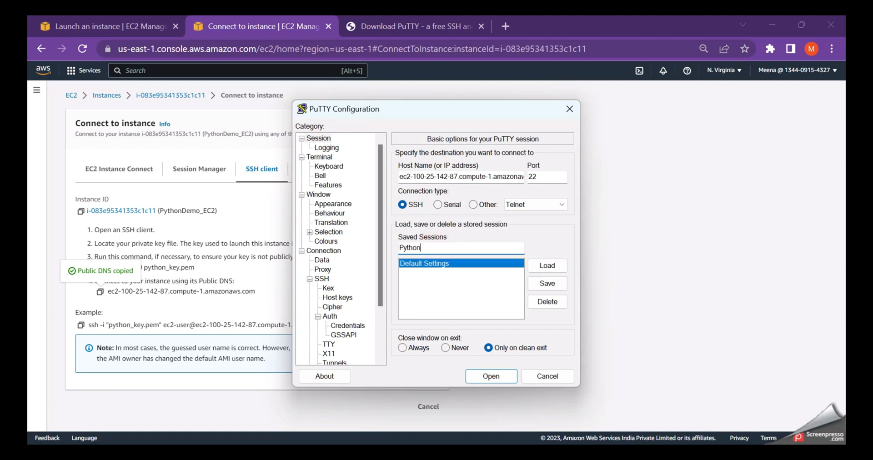
text(EC)
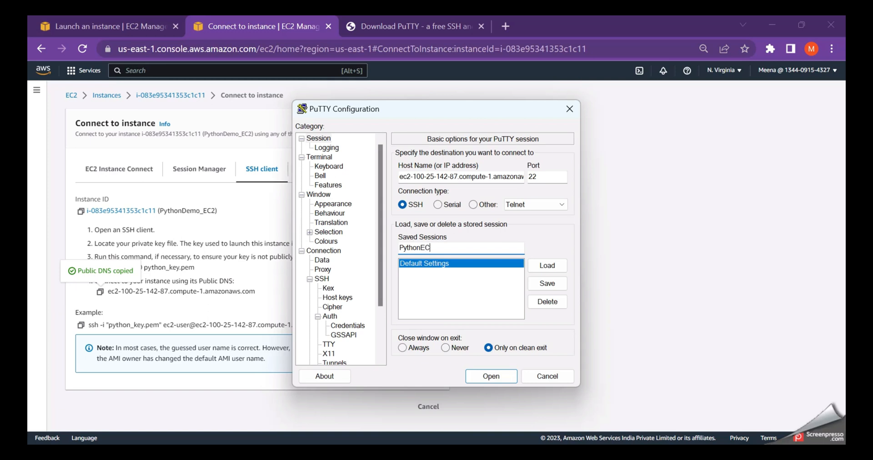
text(2)
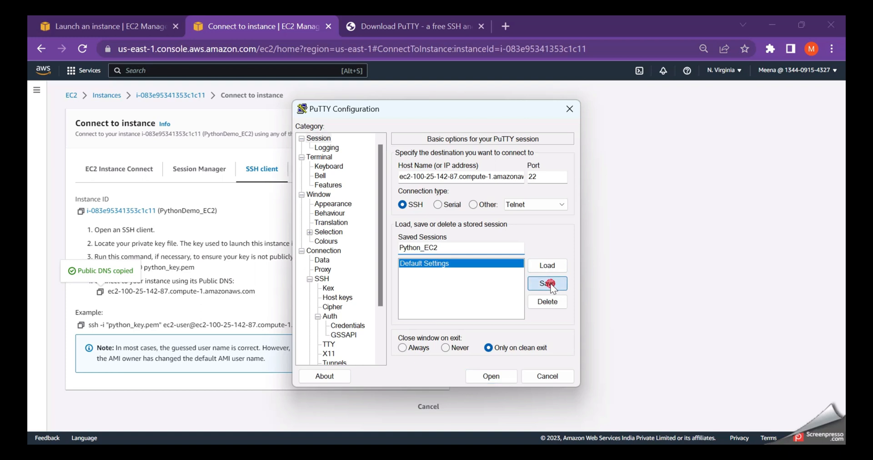
click(547, 282)
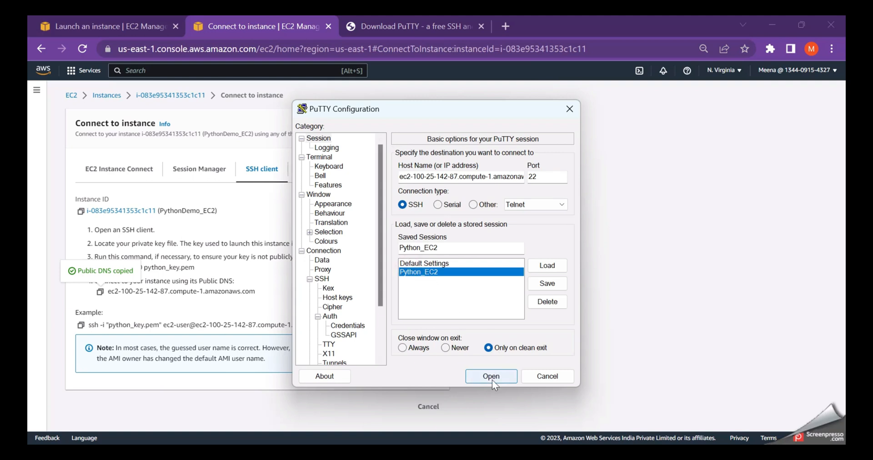
Step: Open the session, accept the server's host key and maximize the logged-in ec2-user terminal
click(490, 376)
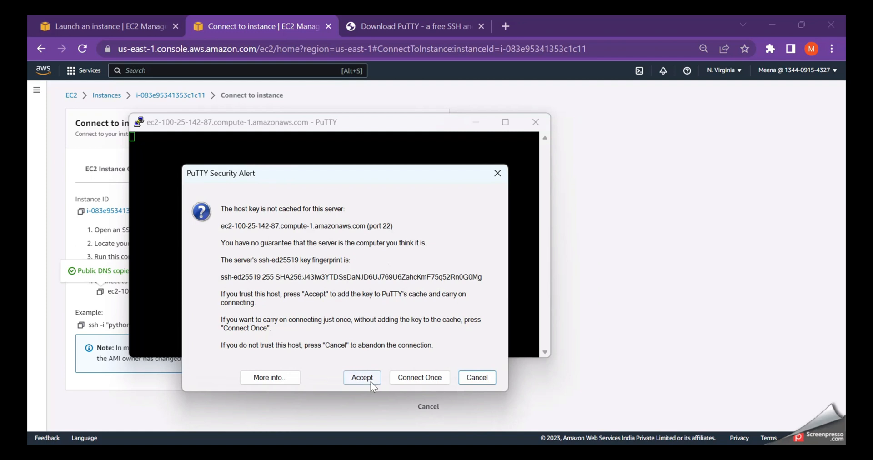
click(361, 377)
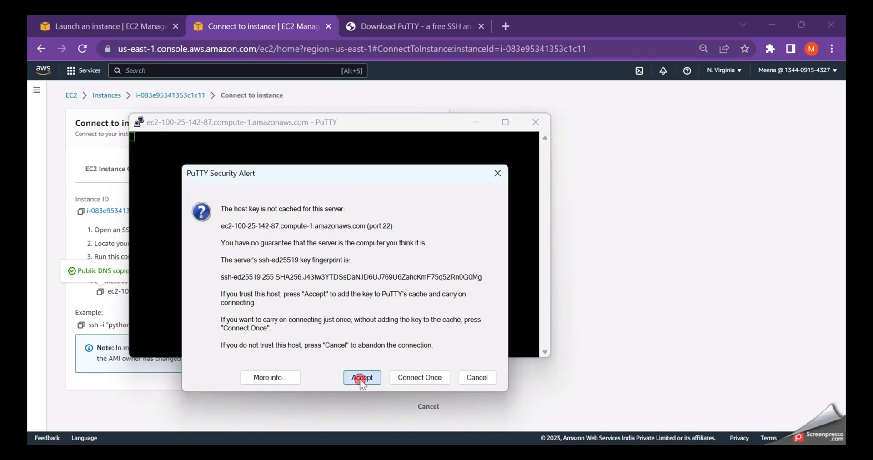
click(361, 377)
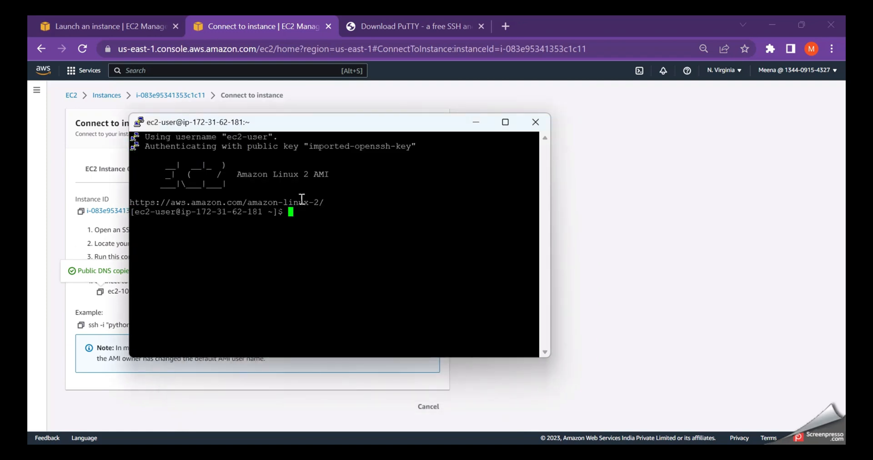
click(505, 122)
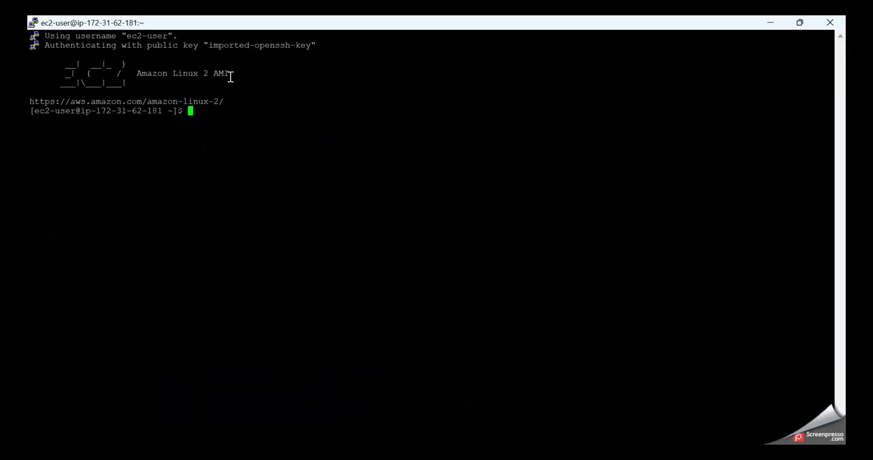